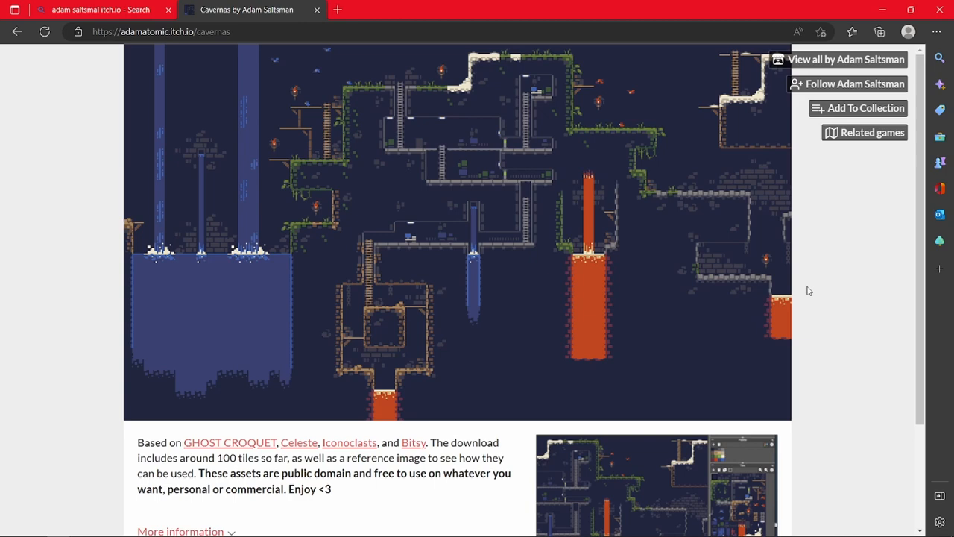
Step: Download the Cavernas tileset zip and dismiss the thanks-for-downloading overlay
{"action": "scroll", "scroll_direction": "down", "scroll_amount": 3}
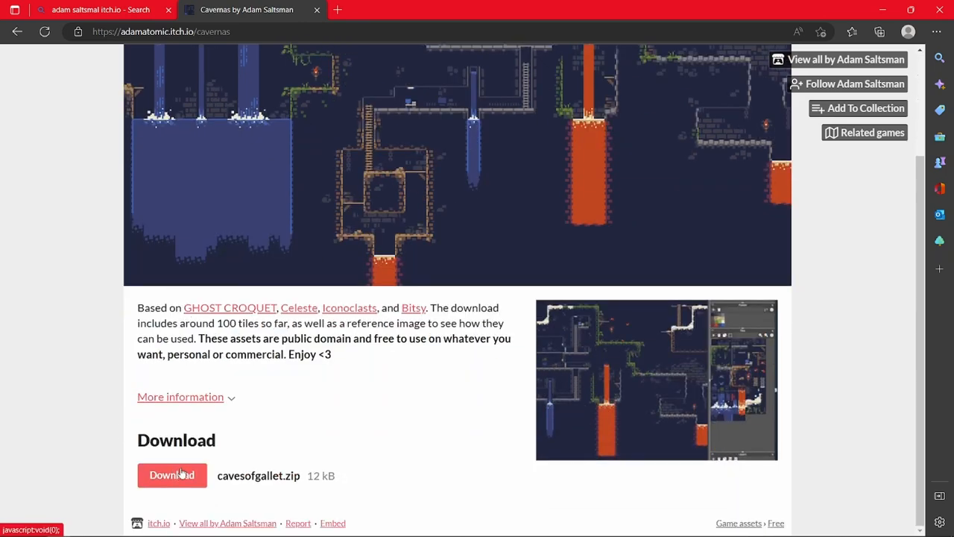
{"action": "left_click", "coordinate": [171, 474]}
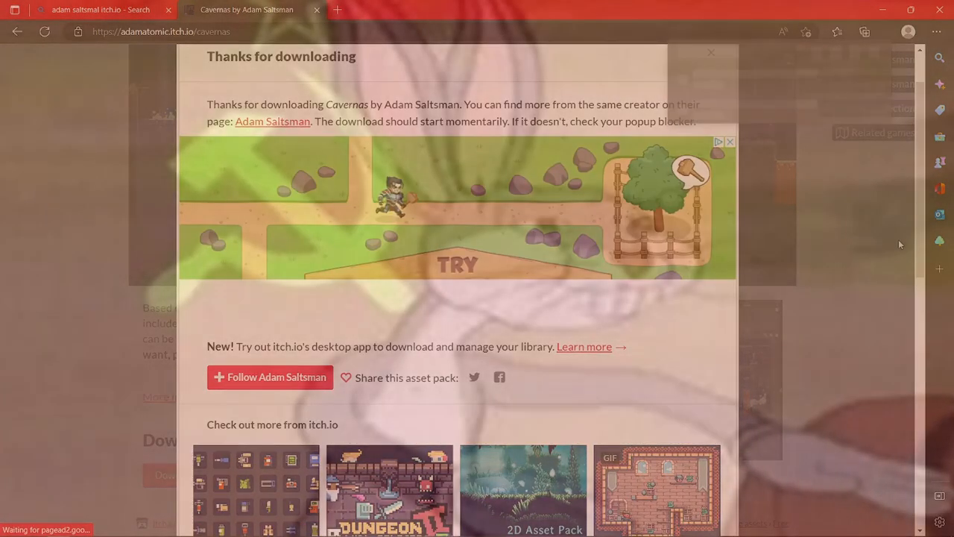
{"action": "left_click", "coordinate": [709, 53]}
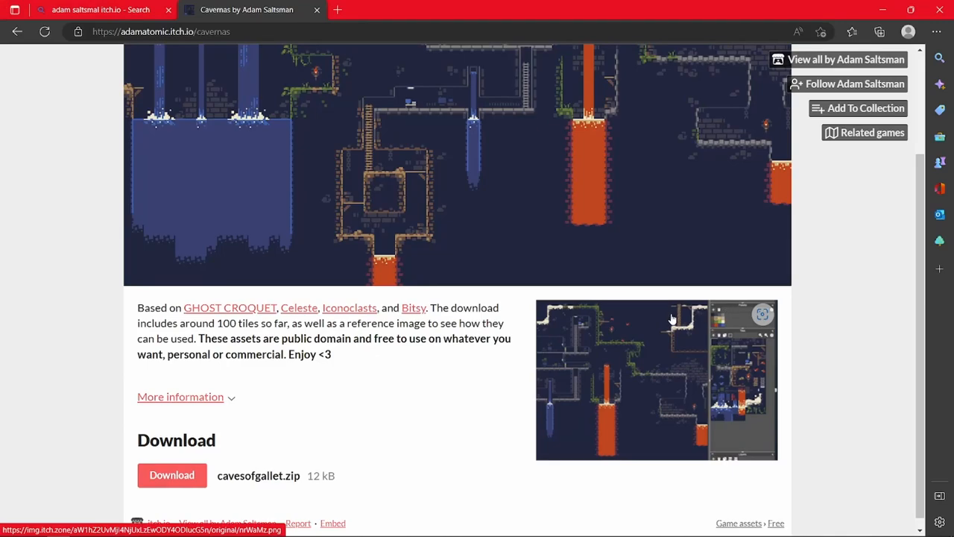
Step: Go to Adam Saltsman's creator page listing all his tilesets and sketches
{"action": "left_click", "coordinate": [847, 59]}
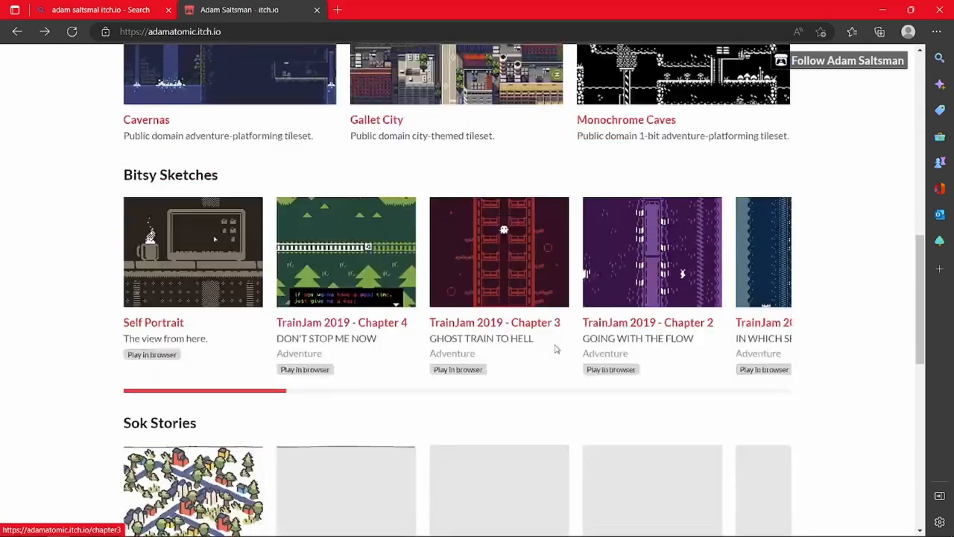
{"action": "scroll", "scroll_direction": "up", "scroll_amount": 3}
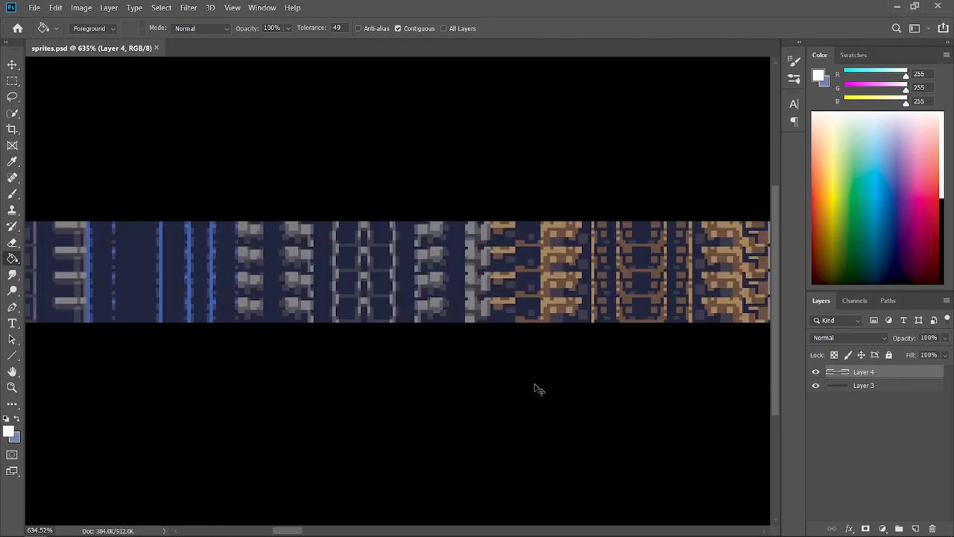
{"action": "left_click", "coordinate": [251, 48]}
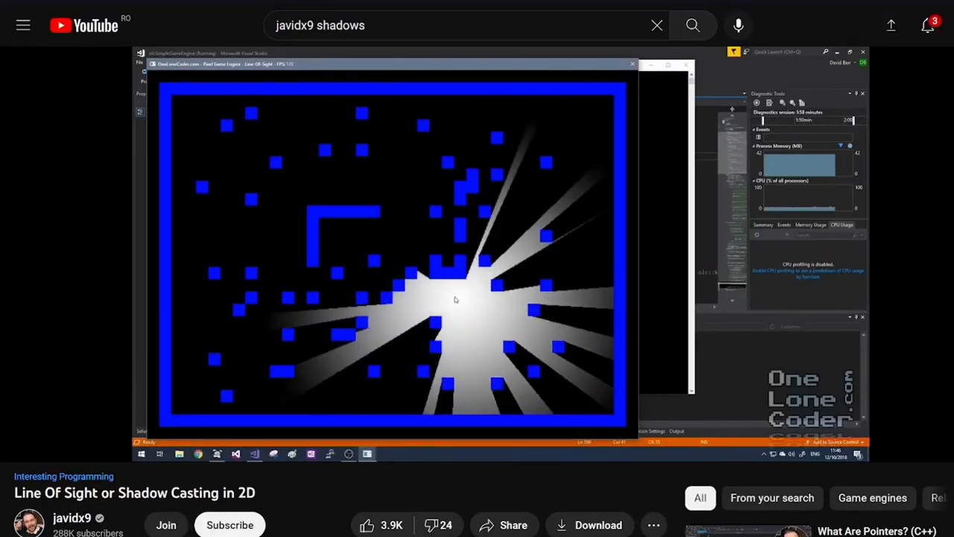
{"action": "mouse_move", "coordinate": [336, 297]}
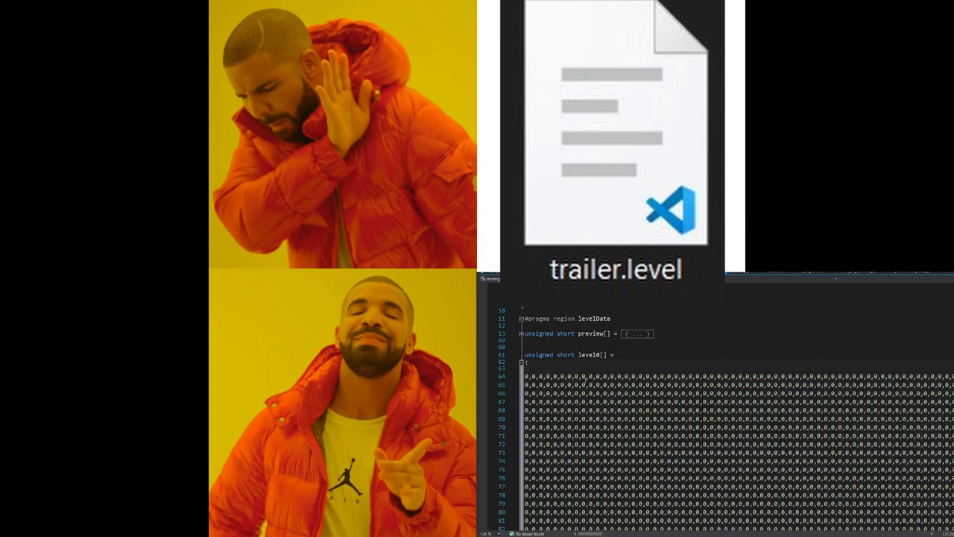
Step: Switch the startup target from midnightArrow.exe to levelBuilder.exe
{"action": "scroll", "scroll_direction": "down", "scroll_amount": 3}
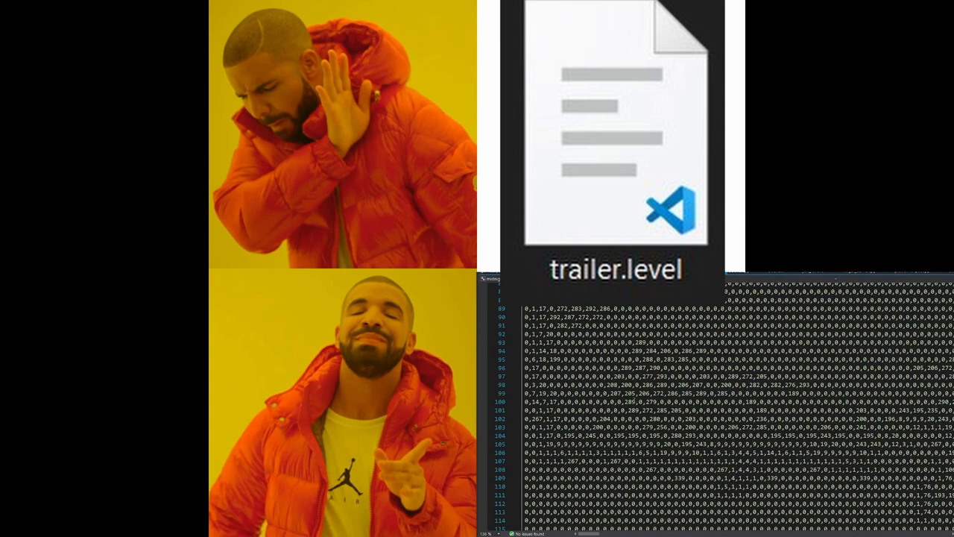
{"action": "scroll", "scroll_direction": "down", "scroll_amount": 3}
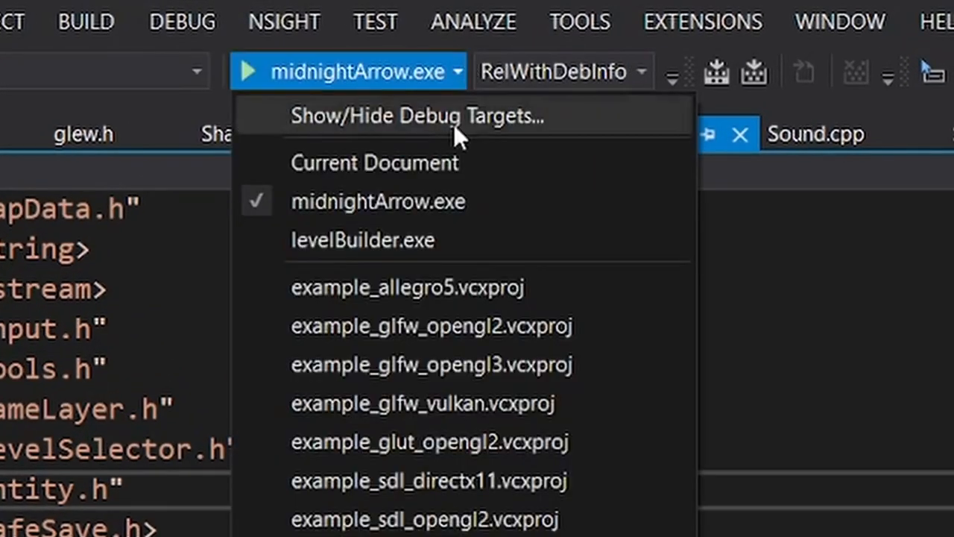
{"action": "left_click", "coordinate": [363, 238]}
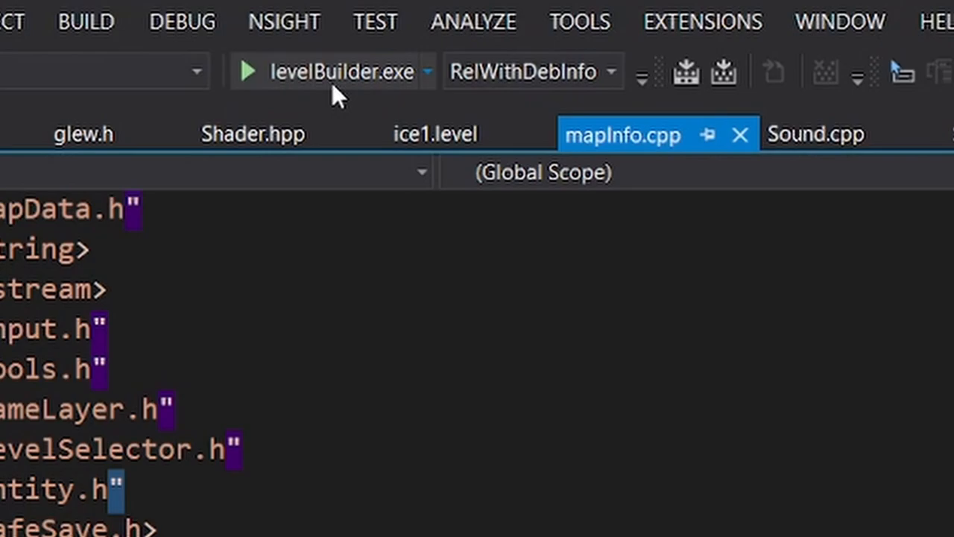
{"action": "left_click", "coordinate": [247, 72]}
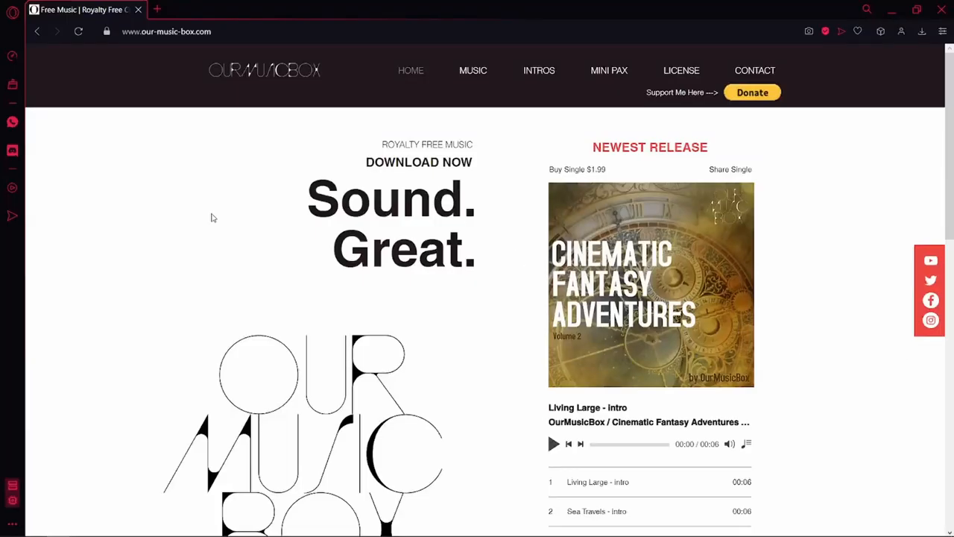
Step: Scroll the music catalogue down to the Endless Adventures and Beautiful Danger album track lists
{"action": "scroll", "scroll_direction": "down", "scroll_amount": 3}
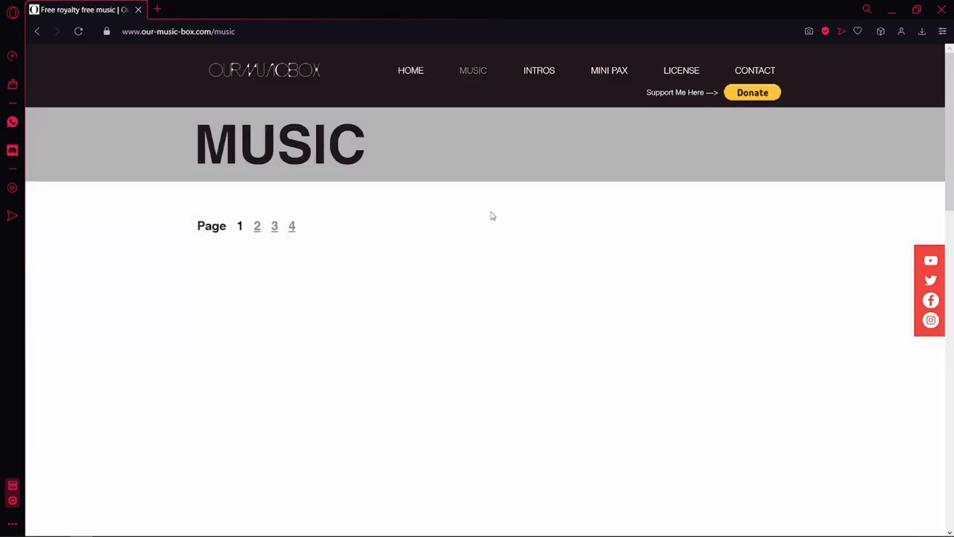
{"action": "scroll", "scroll_direction": "down", "scroll_amount": 3}
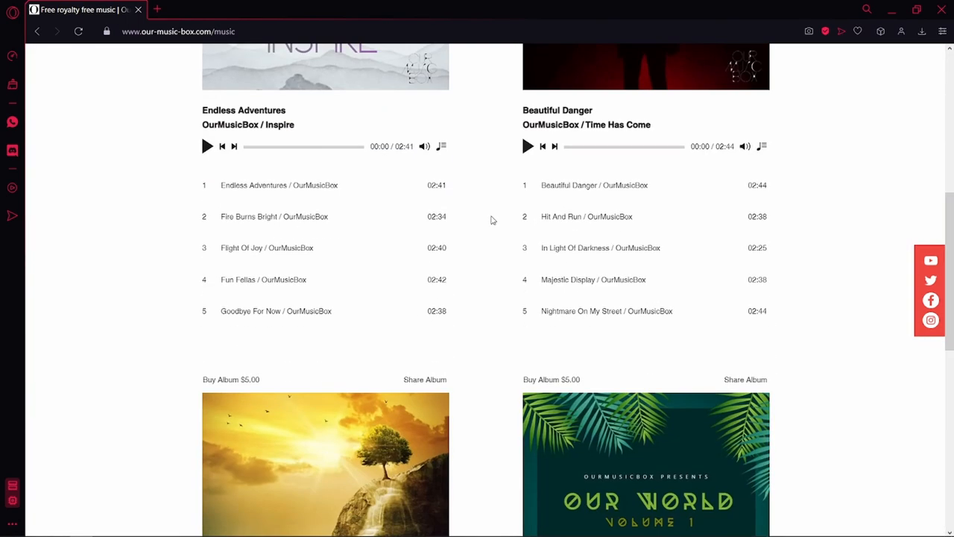
{"action": "scroll", "scroll_direction": "down", "scroll_amount": 3}
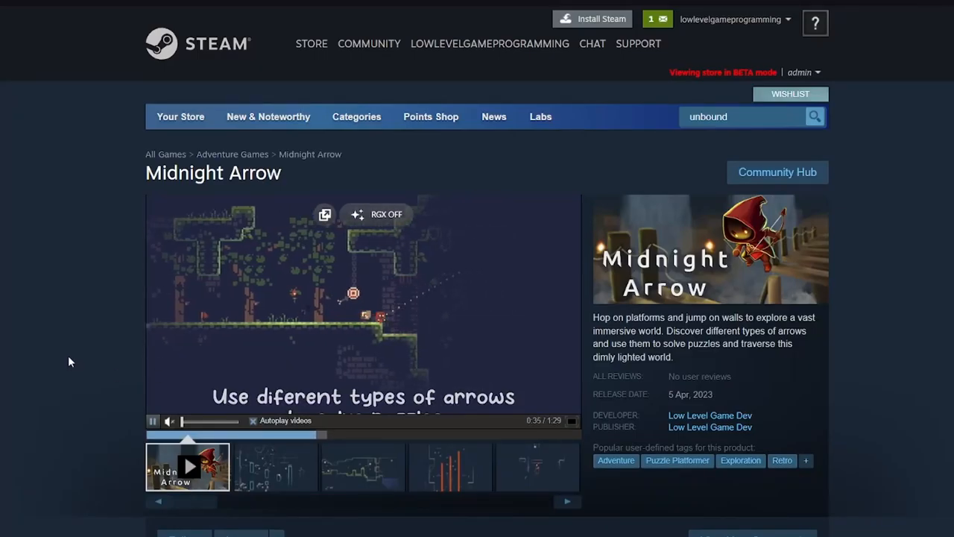
Step: Scroll the Midnight Arrow store page down to its About This Game description
{"action": "scroll", "scroll_direction": "down", "scroll_amount": 3}
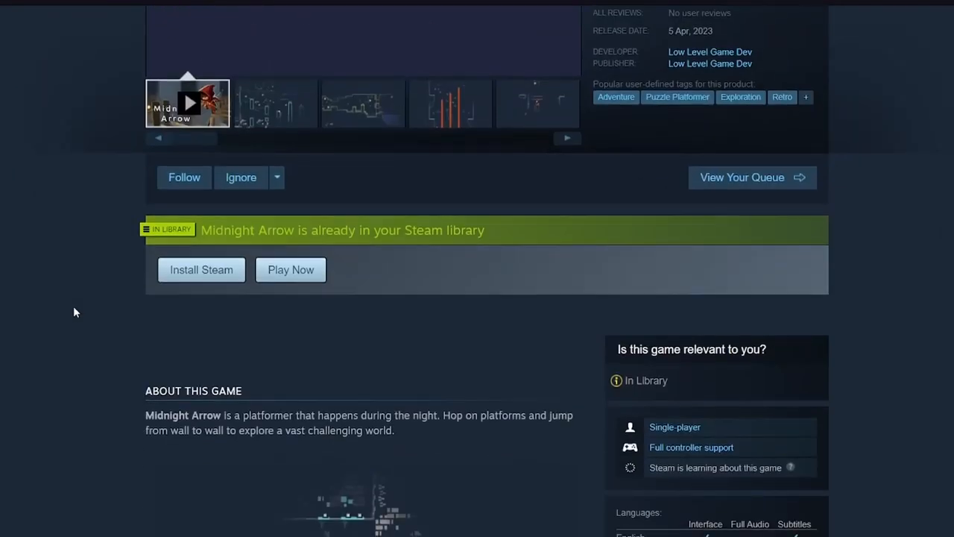
{"action": "scroll", "scroll_direction": "down", "scroll_amount": 3}
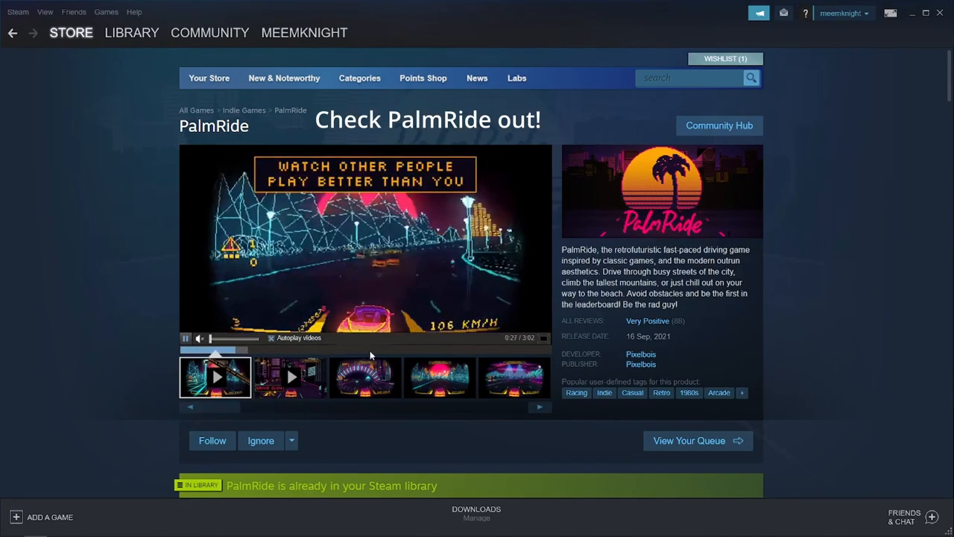
Step: Scroll the PalmRide store page to the Download PalmRide Demo and Buy PalmRide boxes
{"action": "scroll", "scroll_direction": "down", "scroll_amount": 3}
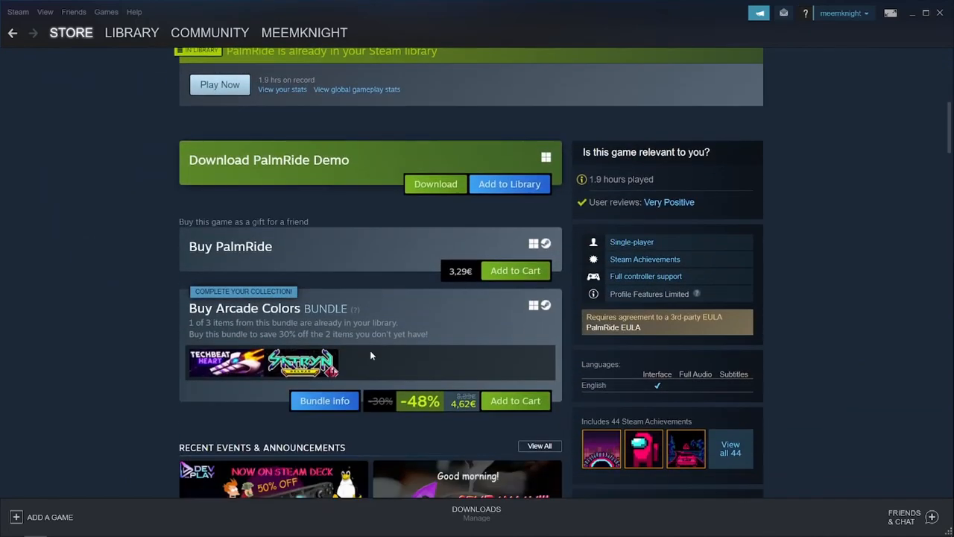
{"action": "scroll", "scroll_direction": "up", "scroll_amount": 3}
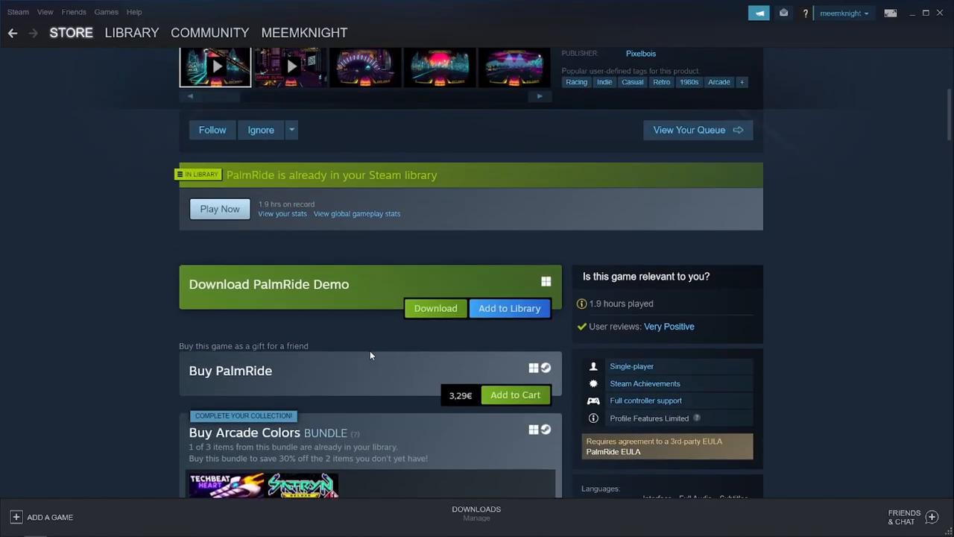
{"action": "scroll", "scroll_direction": "up", "scroll_amount": 3}
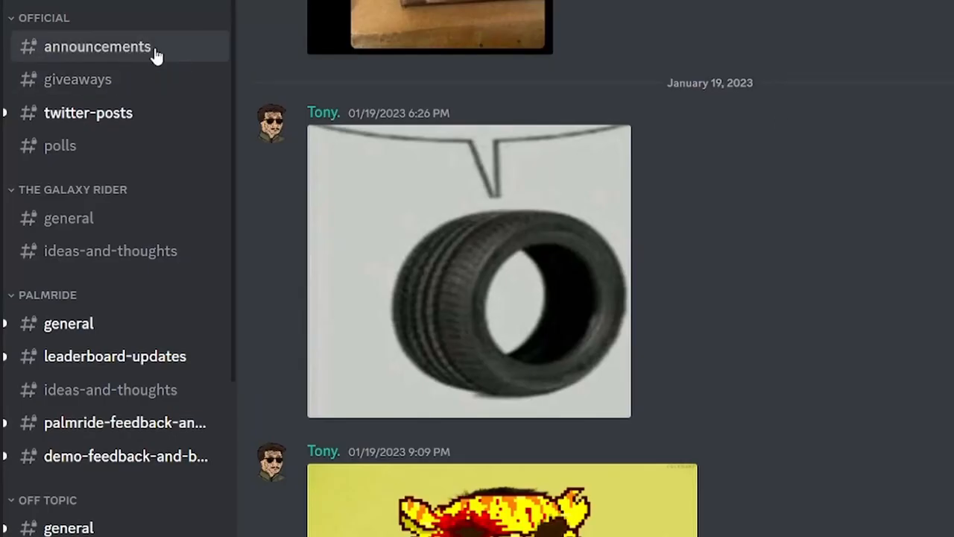
Step: Follow the announcements invite into the Low Level Game Dev server's welcome message
{"action": "scroll", "scroll_direction": "up", "scroll_amount": 3}
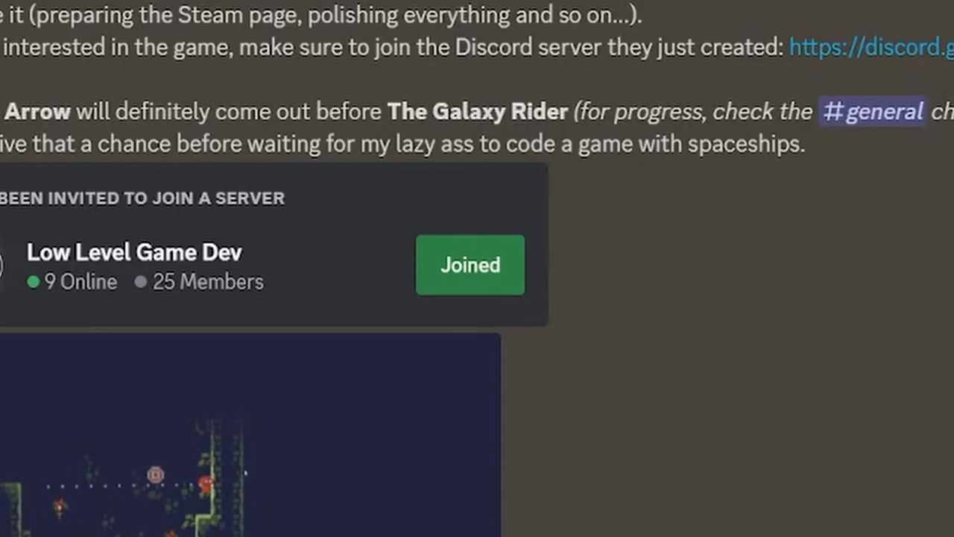
{"action": "left_click", "coordinate": [469, 264]}
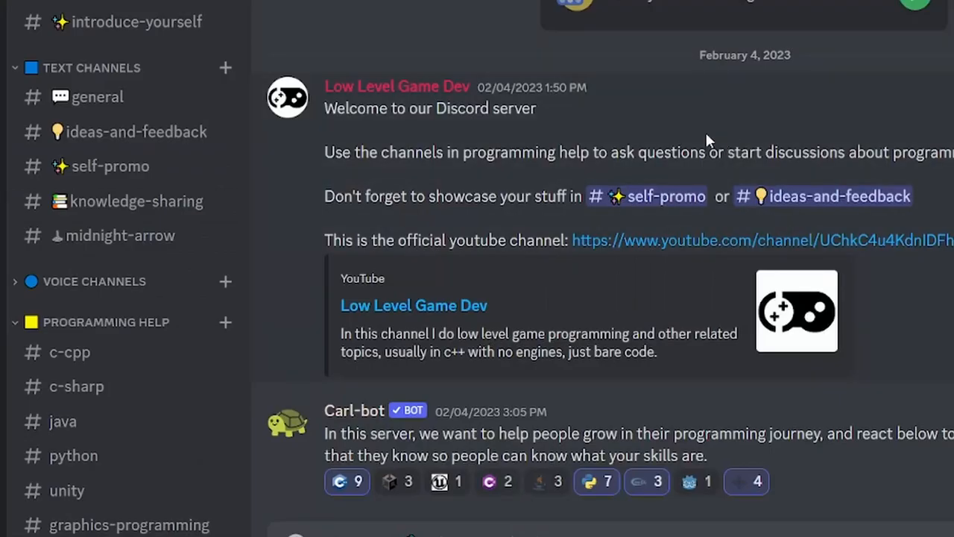
{"action": "scroll", "scroll_direction": "down", "scroll_amount": 3}
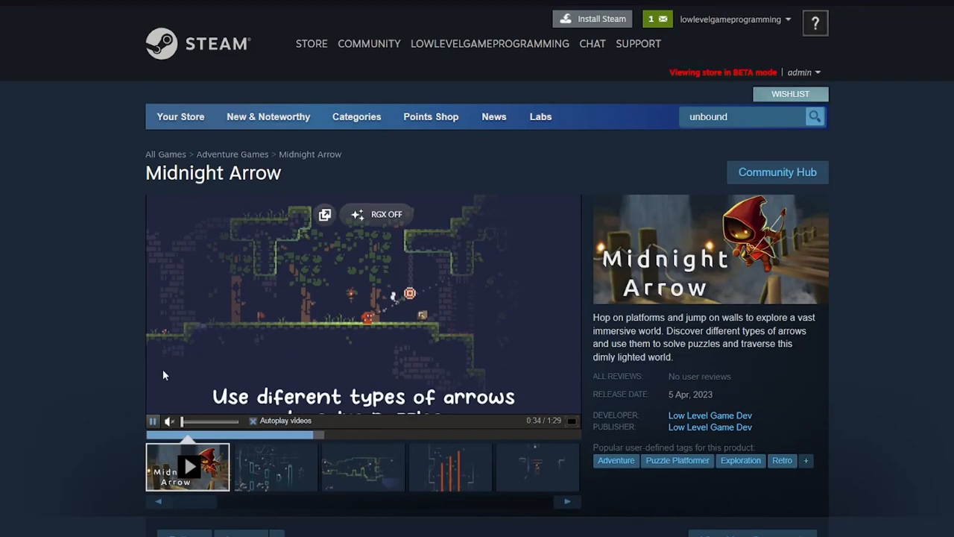
{"action": "scroll", "scroll_direction": "down", "scroll_amount": 3}
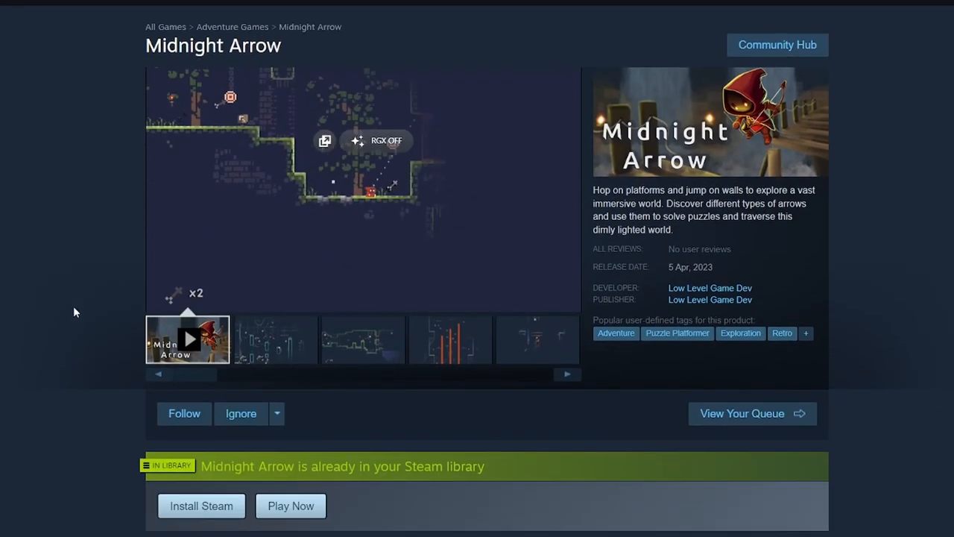
{"action": "scroll", "scroll_direction": "down", "scroll_amount": 3}
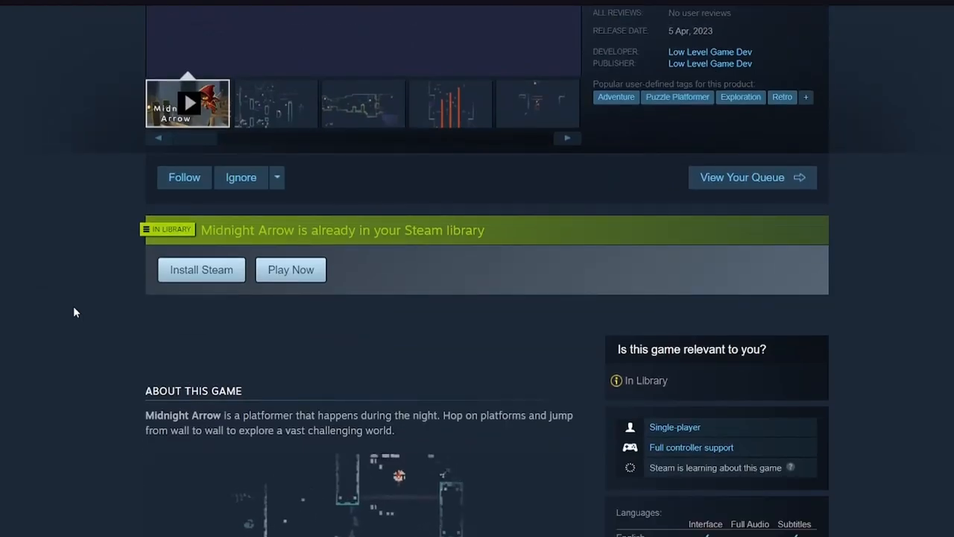
{"action": "scroll", "scroll_direction": "down", "scroll_amount": 3}
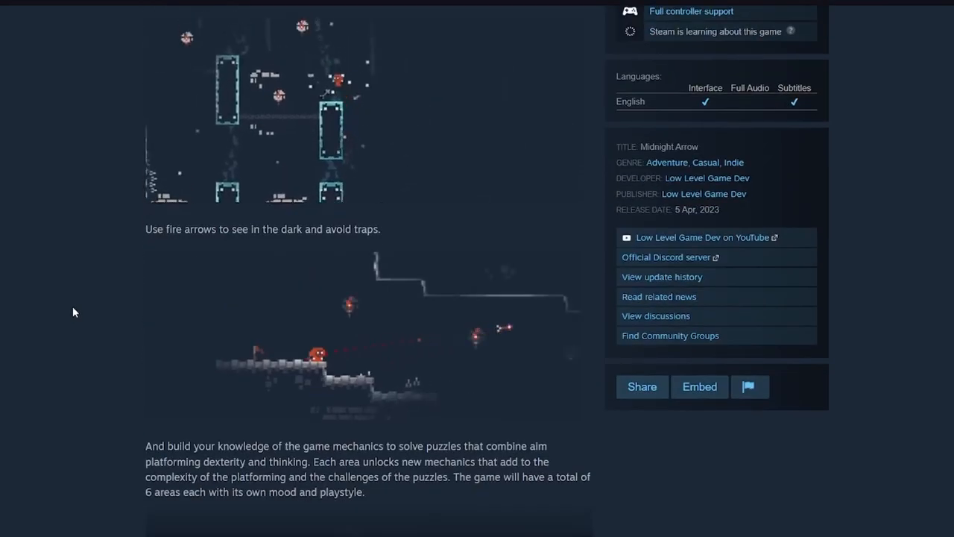
{"action": "scroll", "scroll_direction": "down", "scroll_amount": 3}
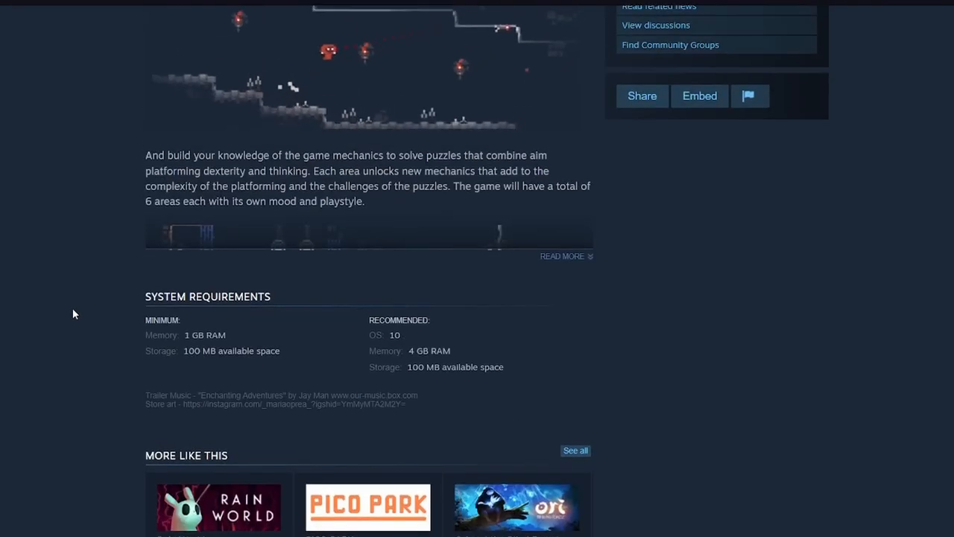
{"action": "scroll", "scroll_direction": "up", "scroll_amount": 3}
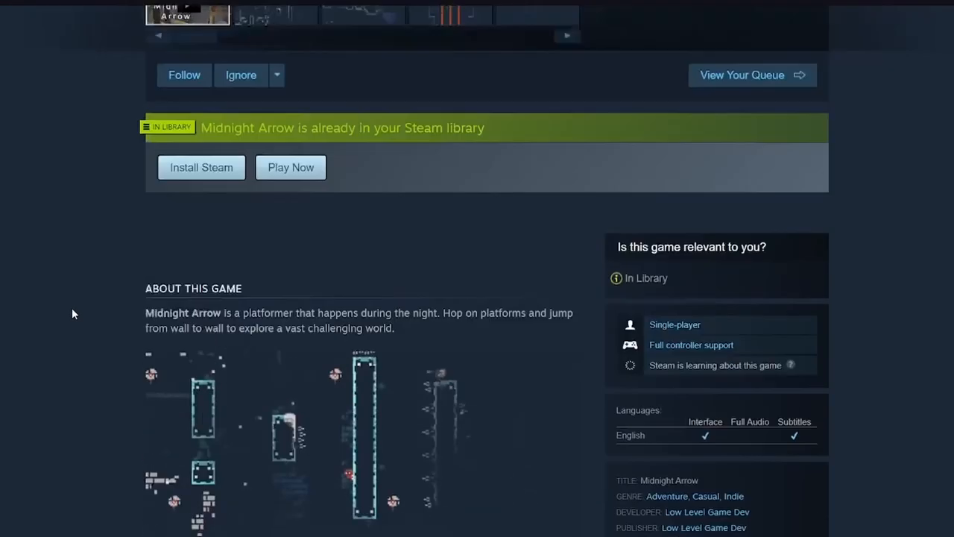
{"action": "scroll", "scroll_direction": "up", "scroll_amount": 3}
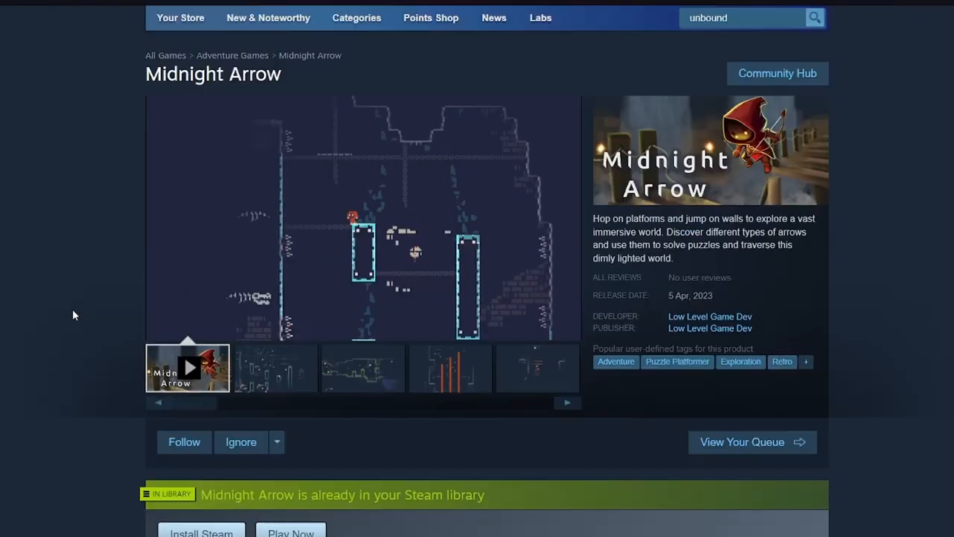